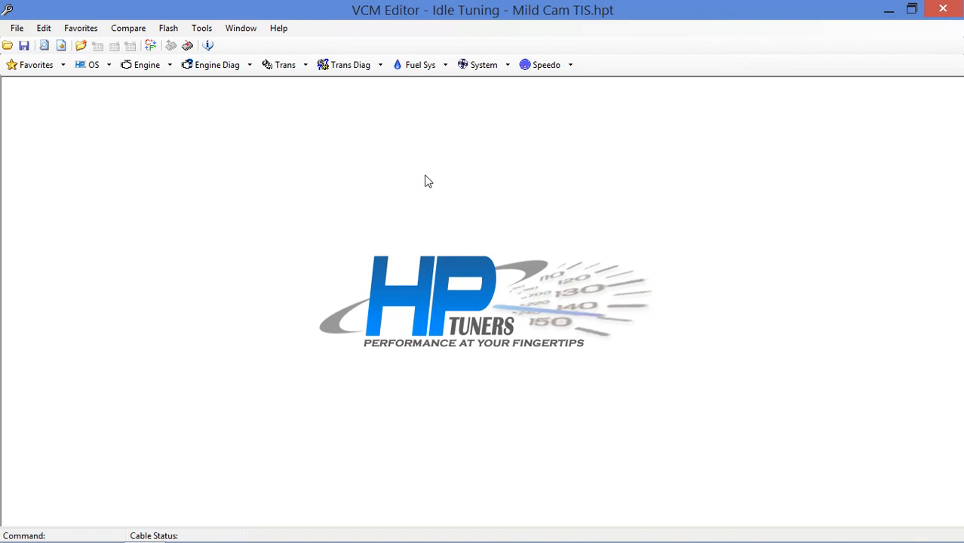
pyautogui.moveTo(308, 157)
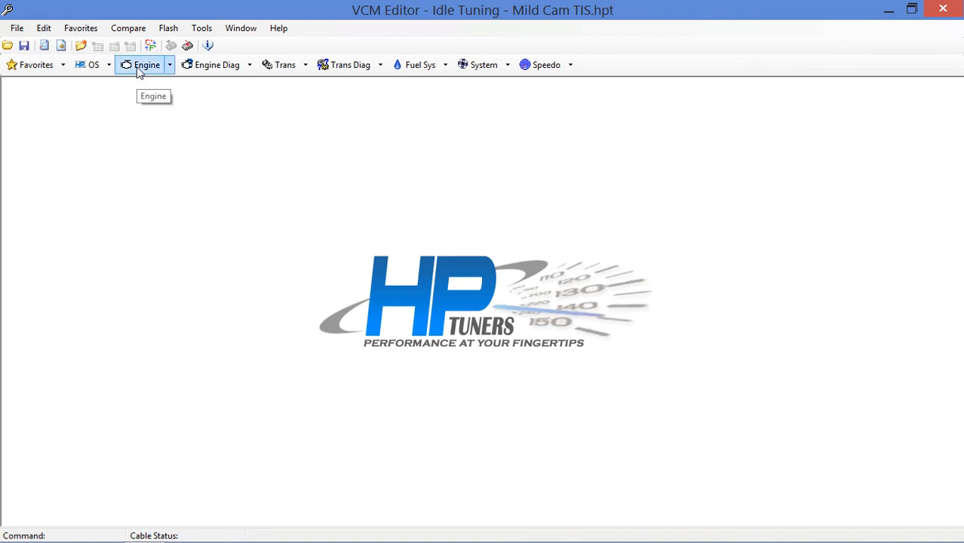
# Navigate Engine > Idle > Airflow to reach the idle airflow, fan and startup parameters
pyautogui.click(146, 63)
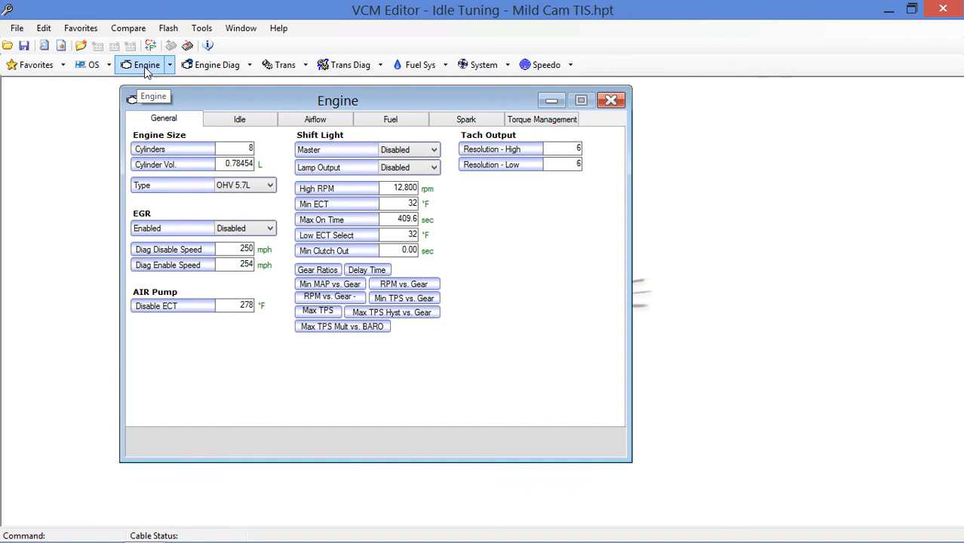
pyautogui.click(239, 119)
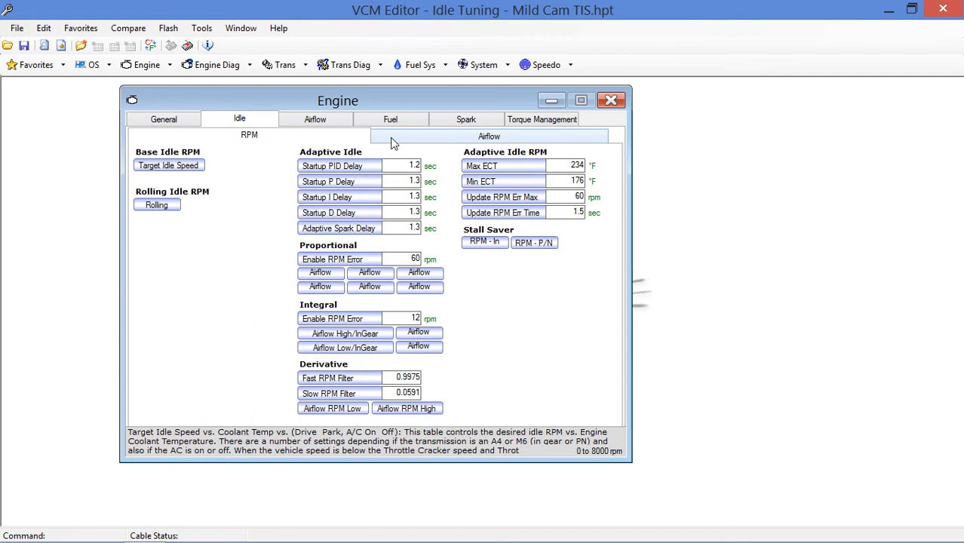
pyautogui.click(489, 136)
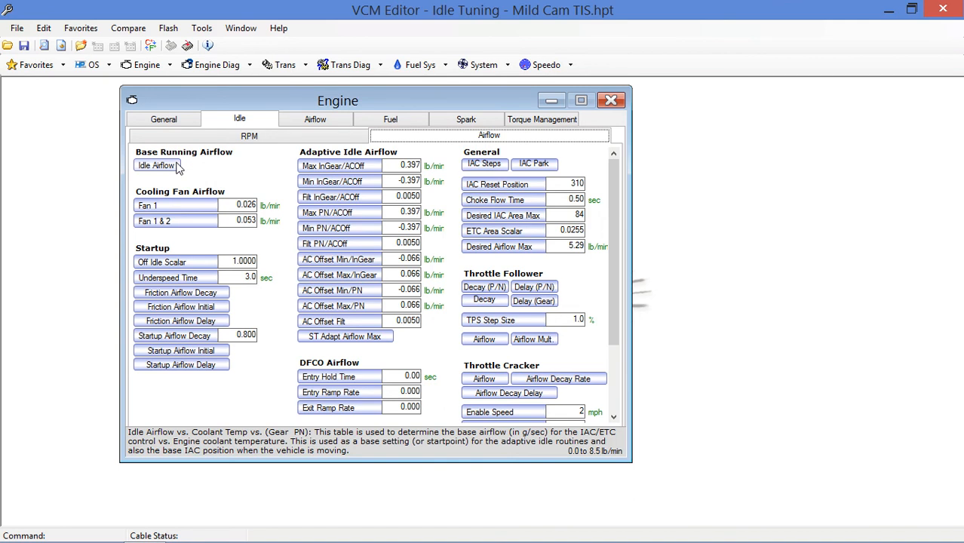
# Bring up the Idle Airflow vs. Coolant Temp vs. (Gear & PN) table for review
pyautogui.click(155, 164)
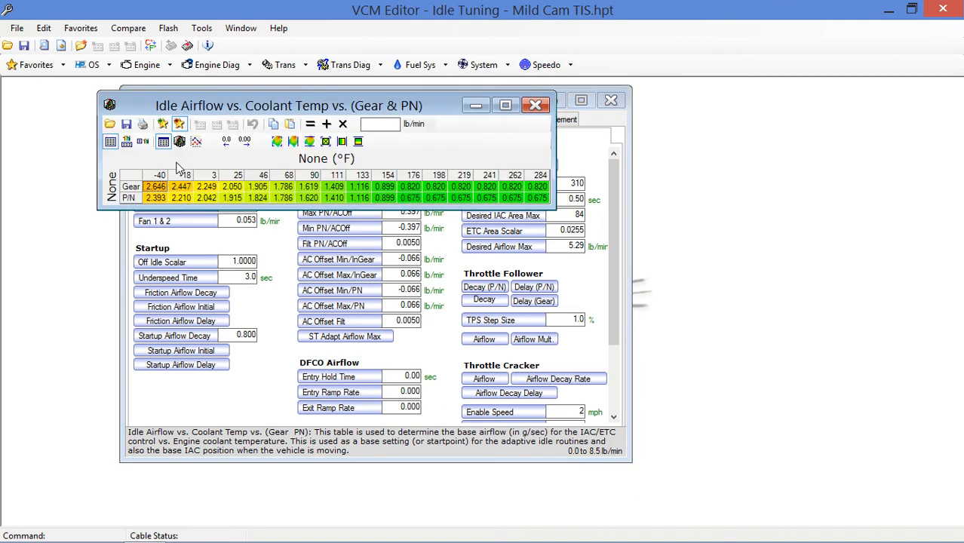
pyautogui.moveTo(329, 163)
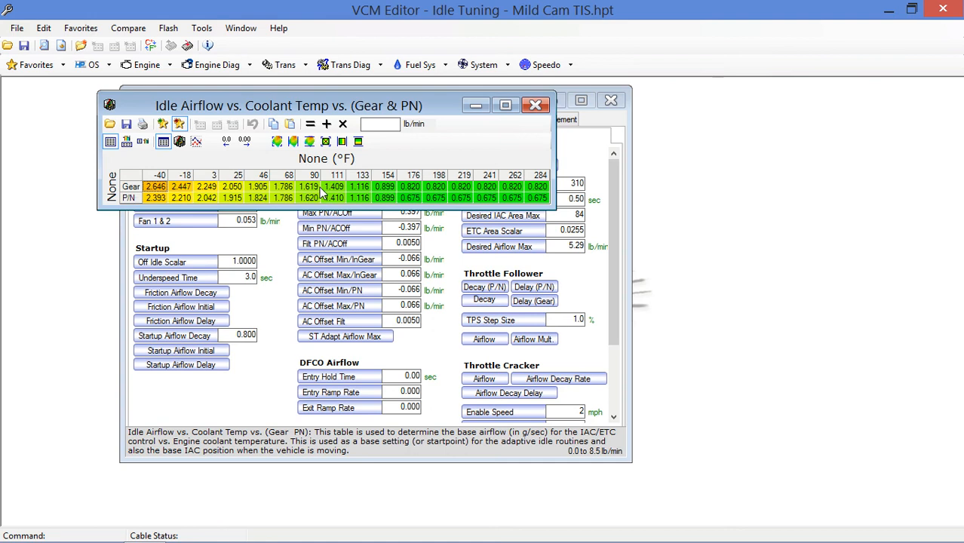
pyautogui.moveTo(326, 202)
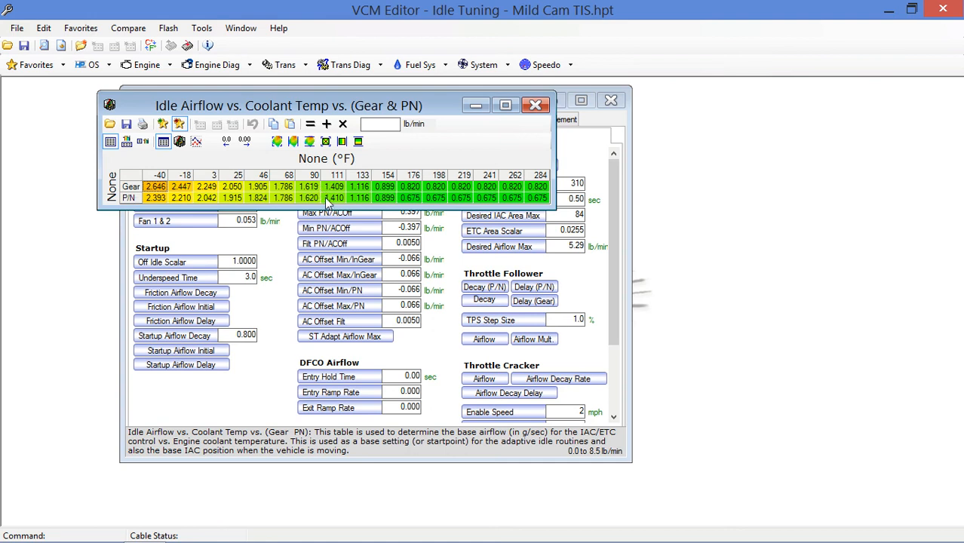
pyautogui.moveTo(504, 194)
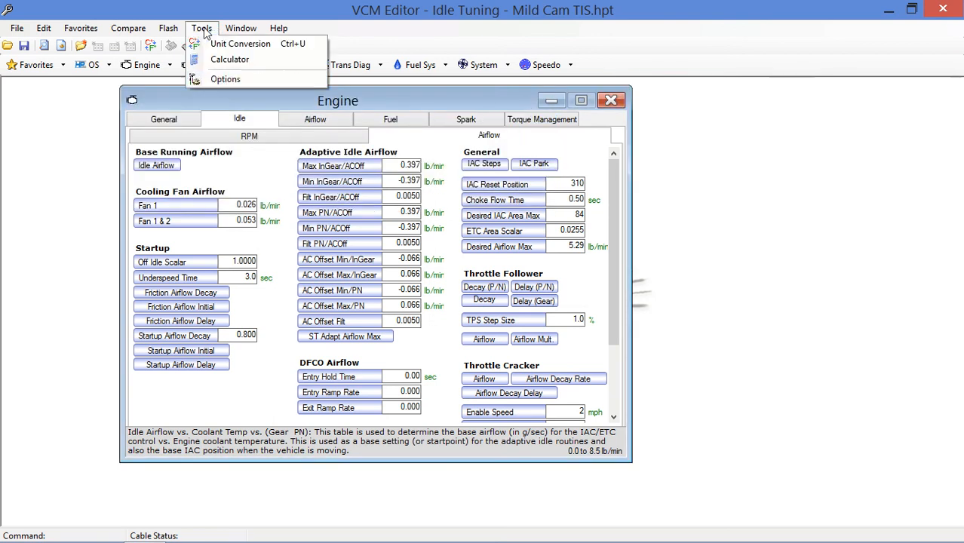
# Set the default units to Metric in Tools > Options
pyautogui.click(225, 78)
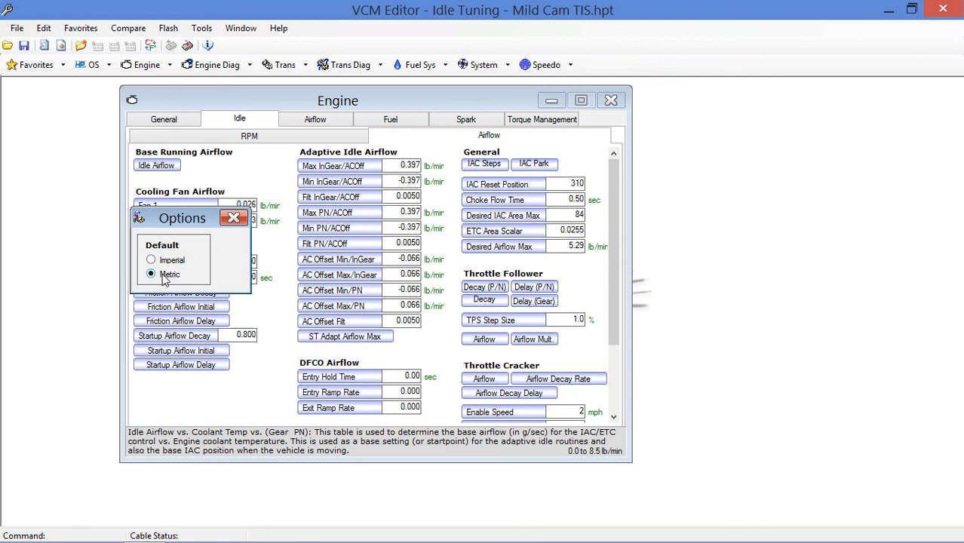
pyautogui.click(151, 274)
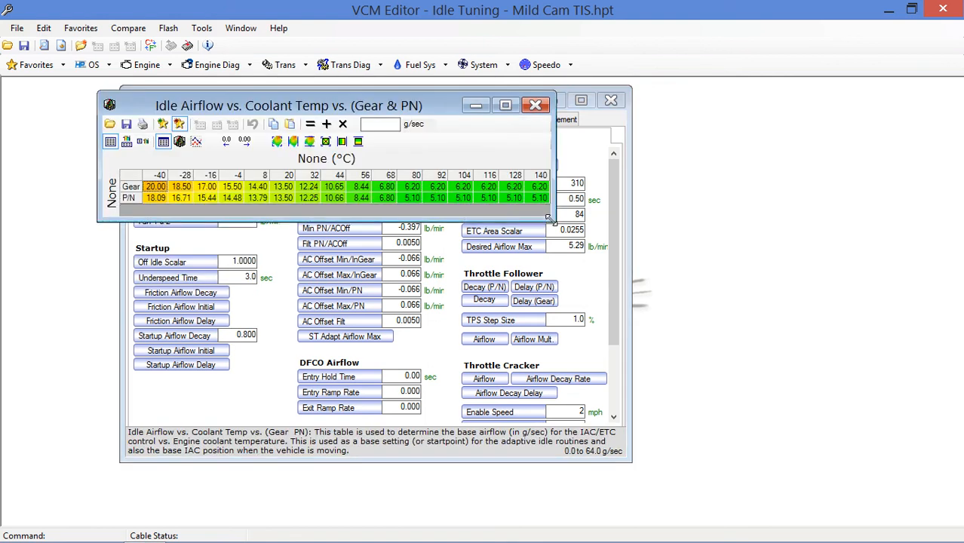
pyautogui.moveTo(406, 184)
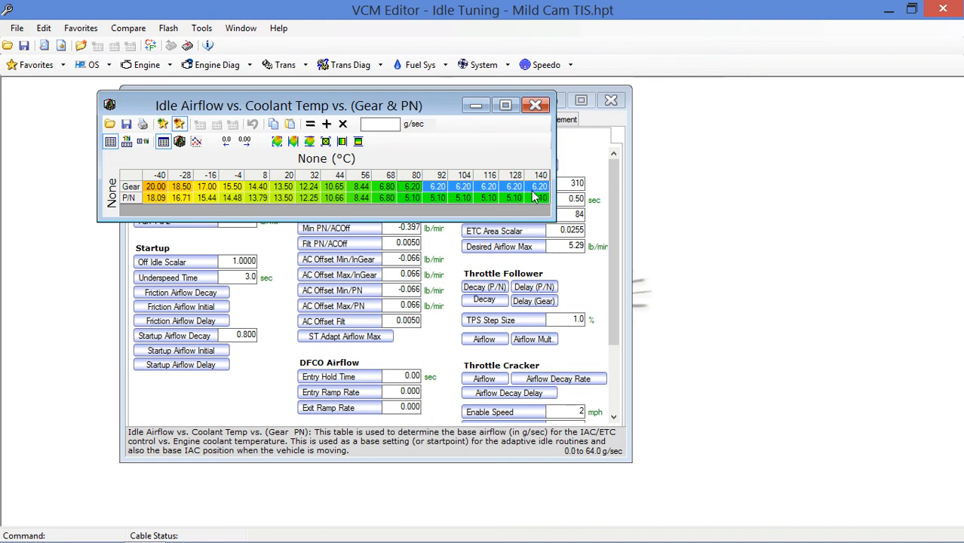
# Enter 12.00 g/sec into the selected warm-temperature airflow cells
pyautogui.write('12.00')
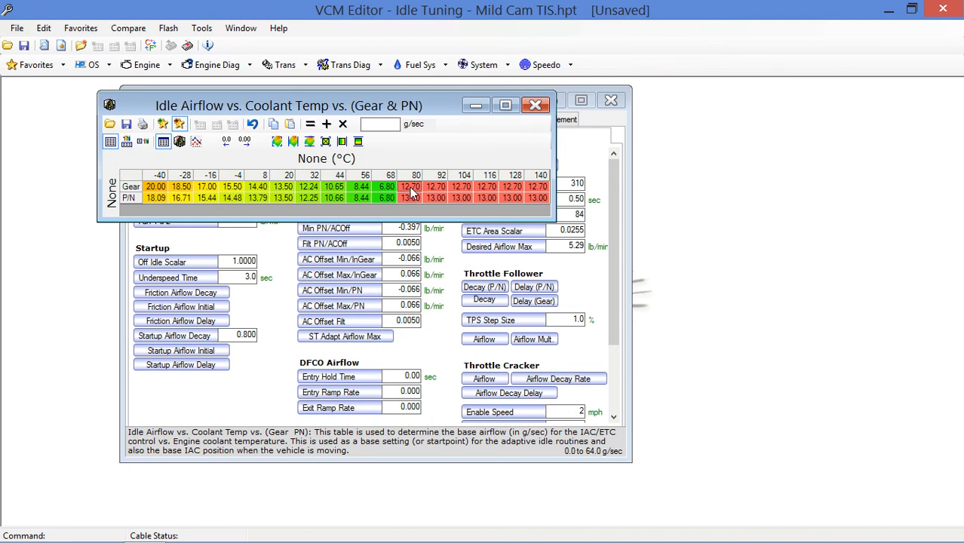
pyautogui.moveTo(421, 190)
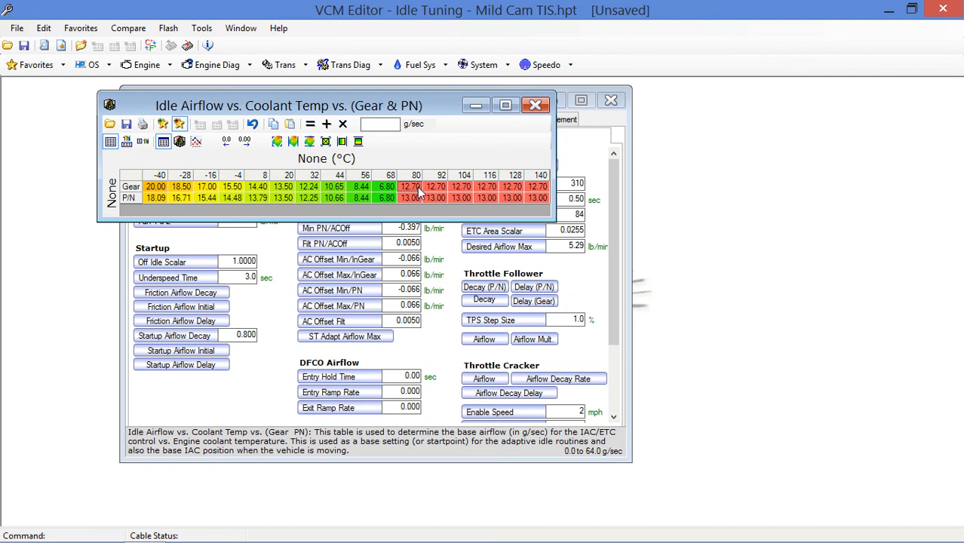
# Close the Idle Airflow vs. Coolant Temp table, returning to the Engine idle airflow settings
pyautogui.click(257, 187)
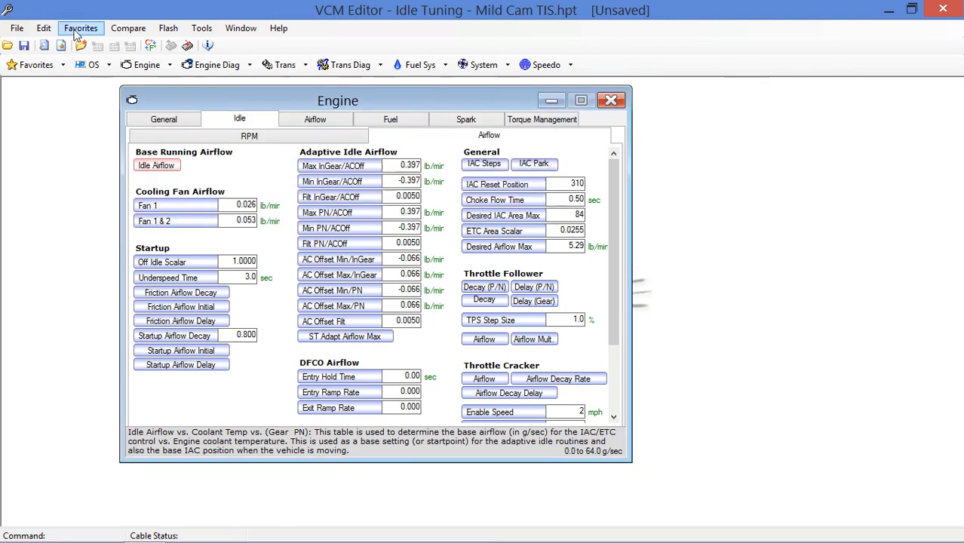
# Save the tune as a new file named 'Idle Tuning - Mild Cam TIS BRA.hpt'
pyautogui.click(16, 27)
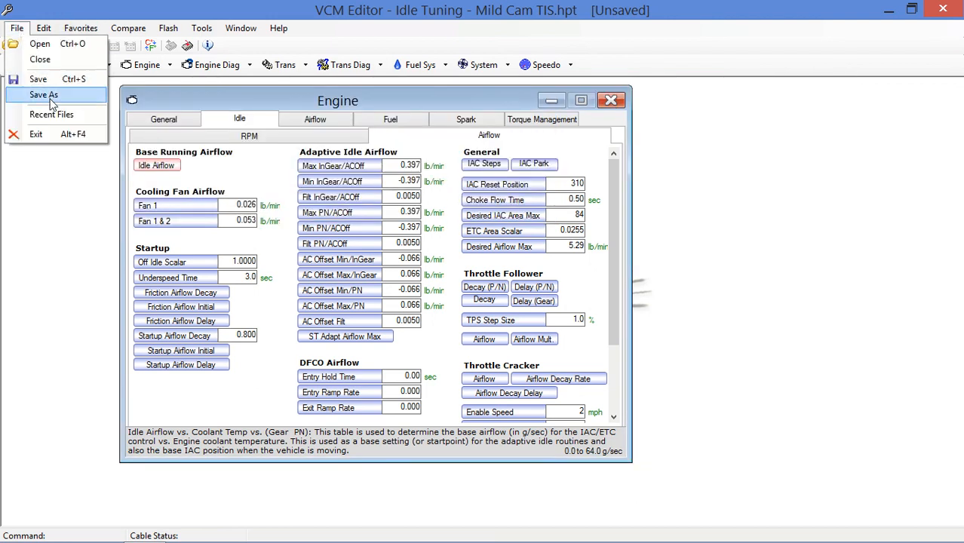
pyautogui.click(43, 93)
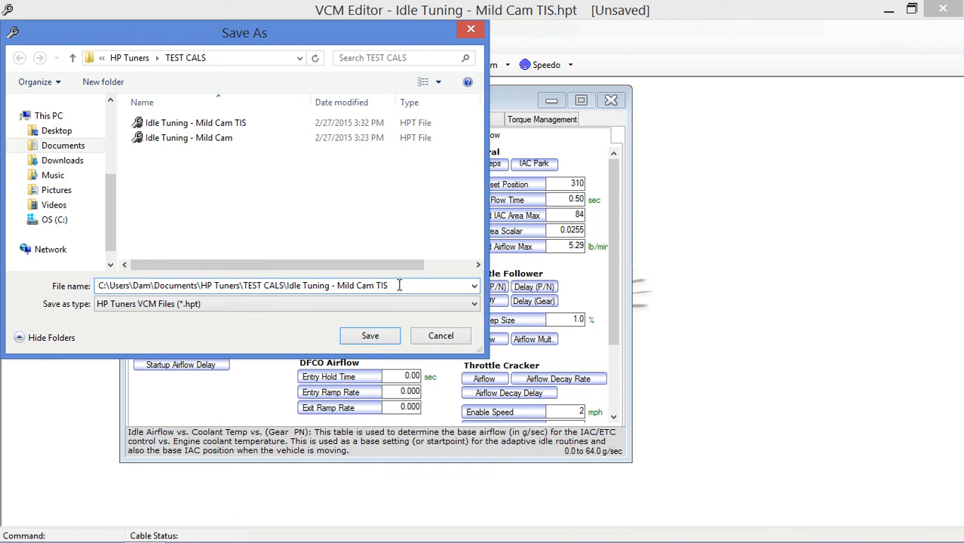
pyautogui.write('BR')
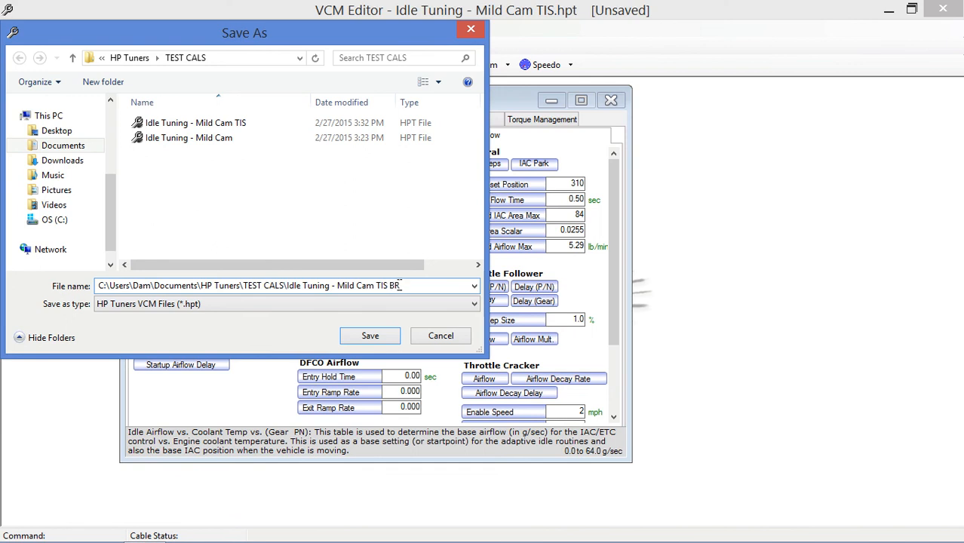
pyautogui.write('A')
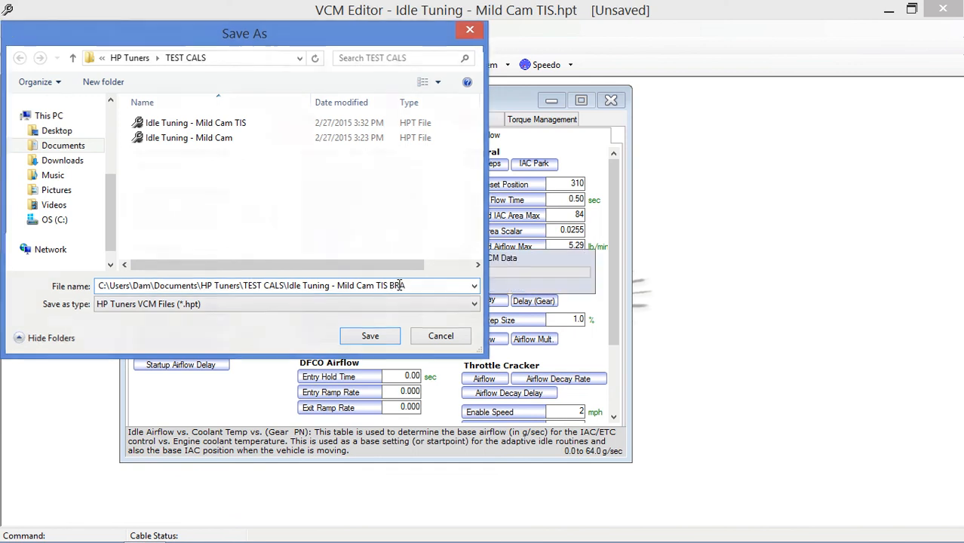
pyautogui.click(369, 335)
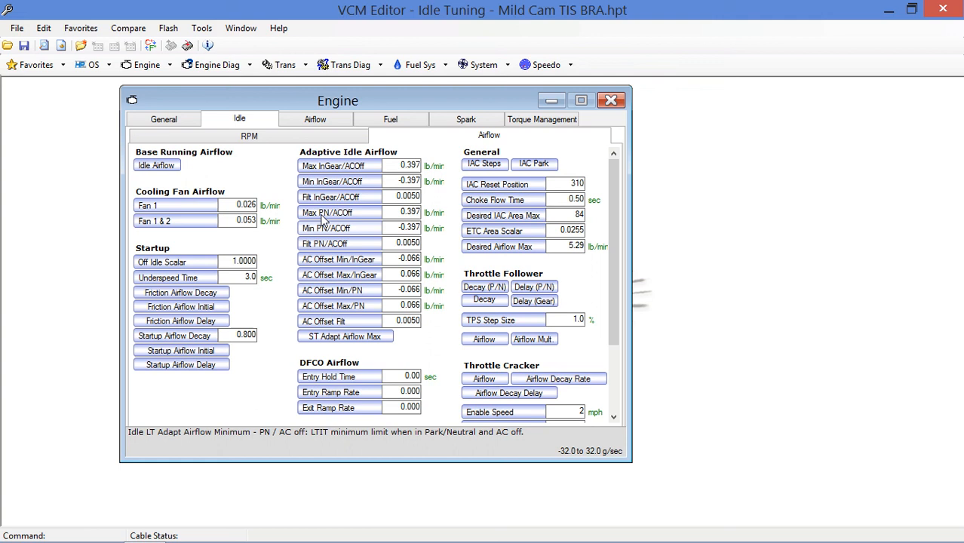